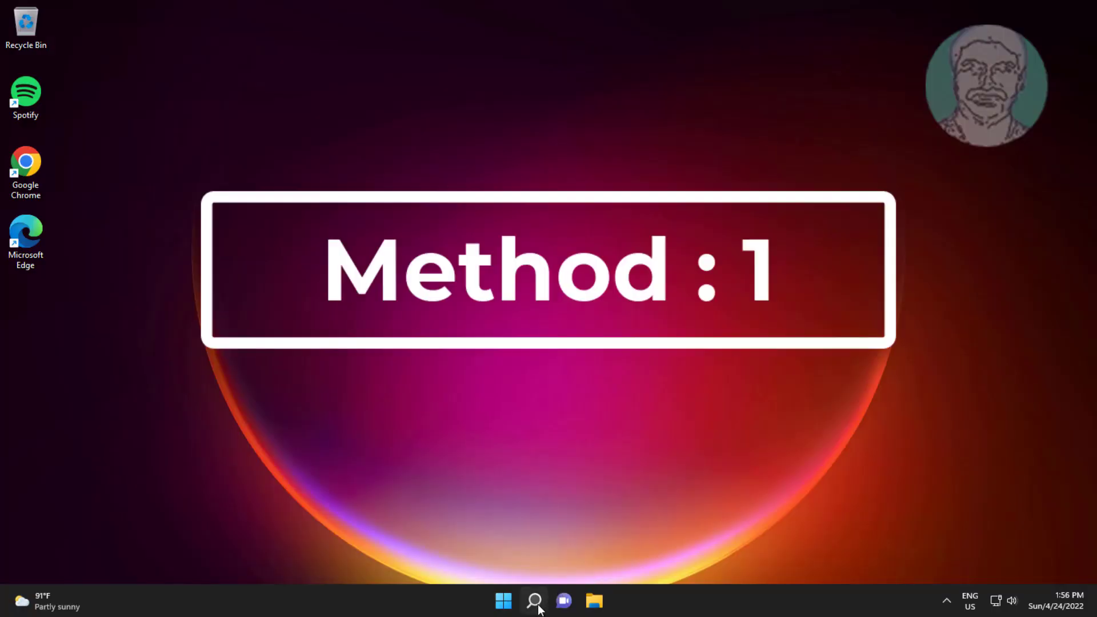
# - Launch Network Connections by searching for ncpa.cpl from the taskbar
pyautogui.click(533, 600)
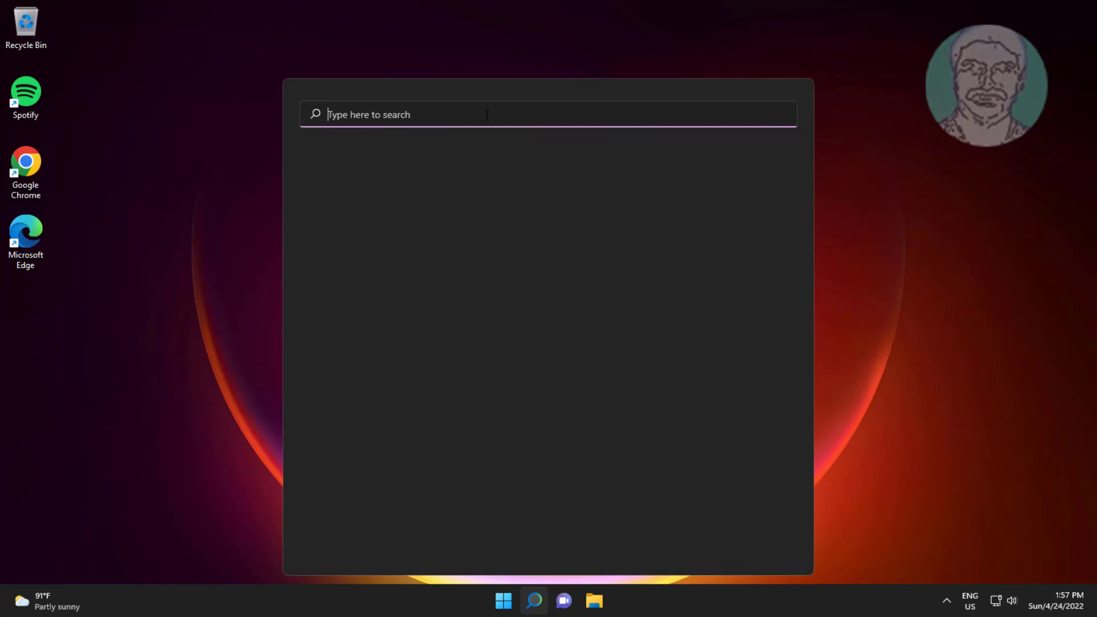
pyautogui.write('ncpa.')
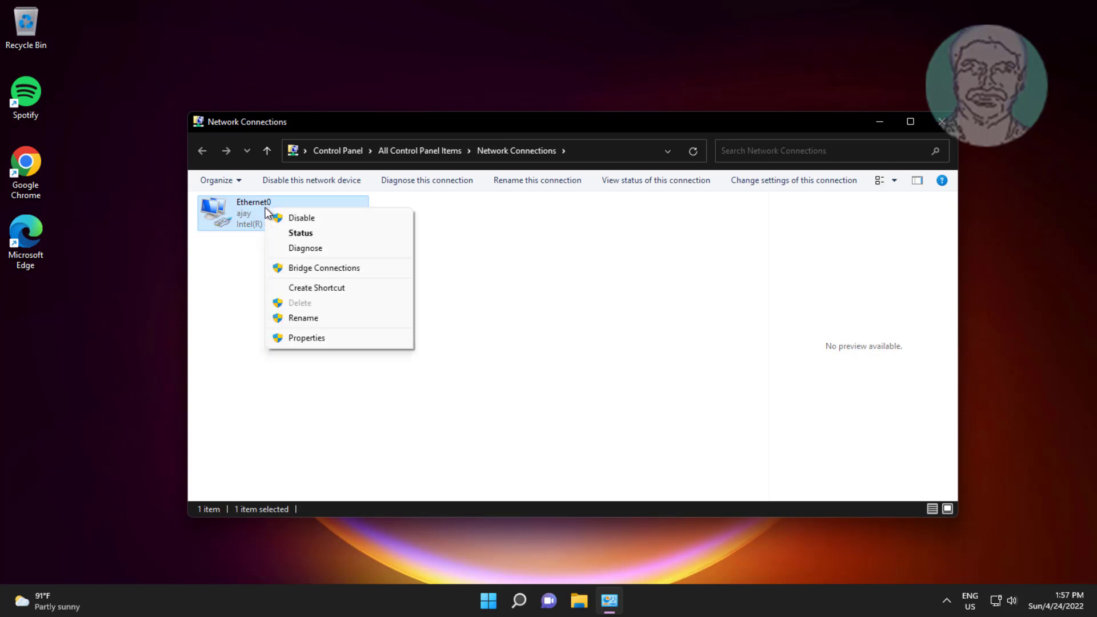
# - Bring up the Intel 82574L Gigabit adapter's device properties from Ethernet0
pyautogui.click(313, 344)
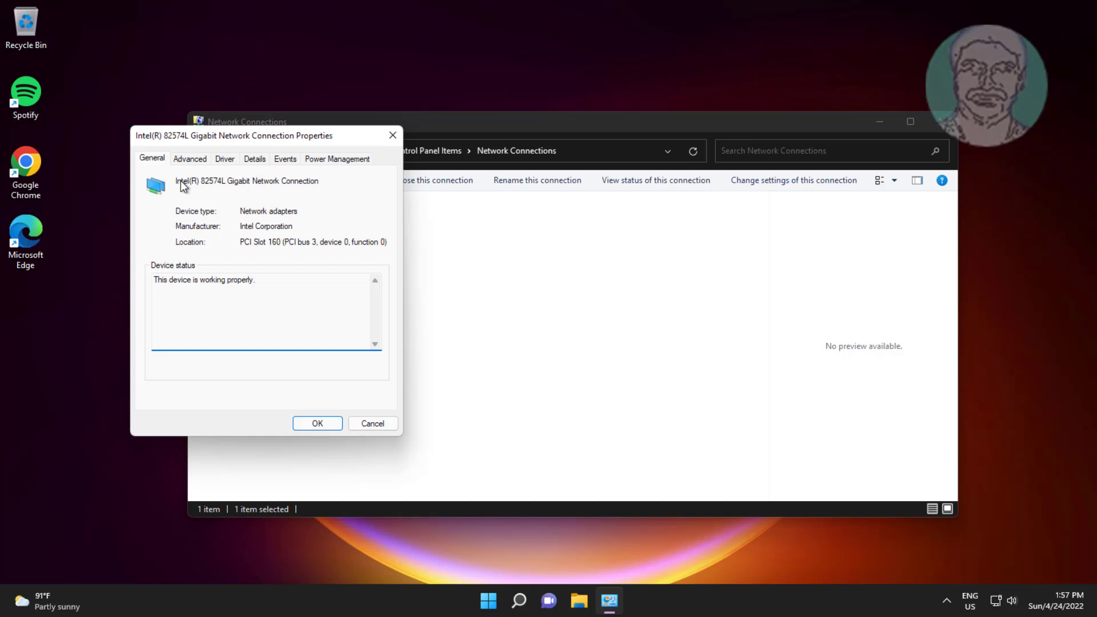
# - Under Advanced, set Speed & Duplex to 10 Mbps Half Duplex and confirm with OK
pyautogui.click(188, 158)
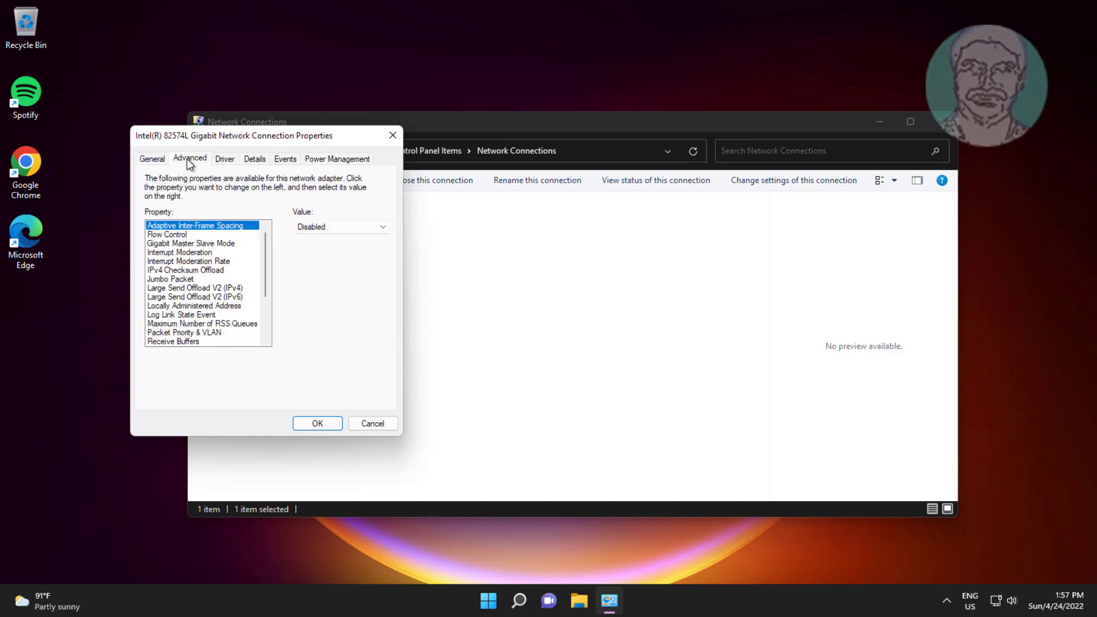
pyautogui.moveTo(258, 269)
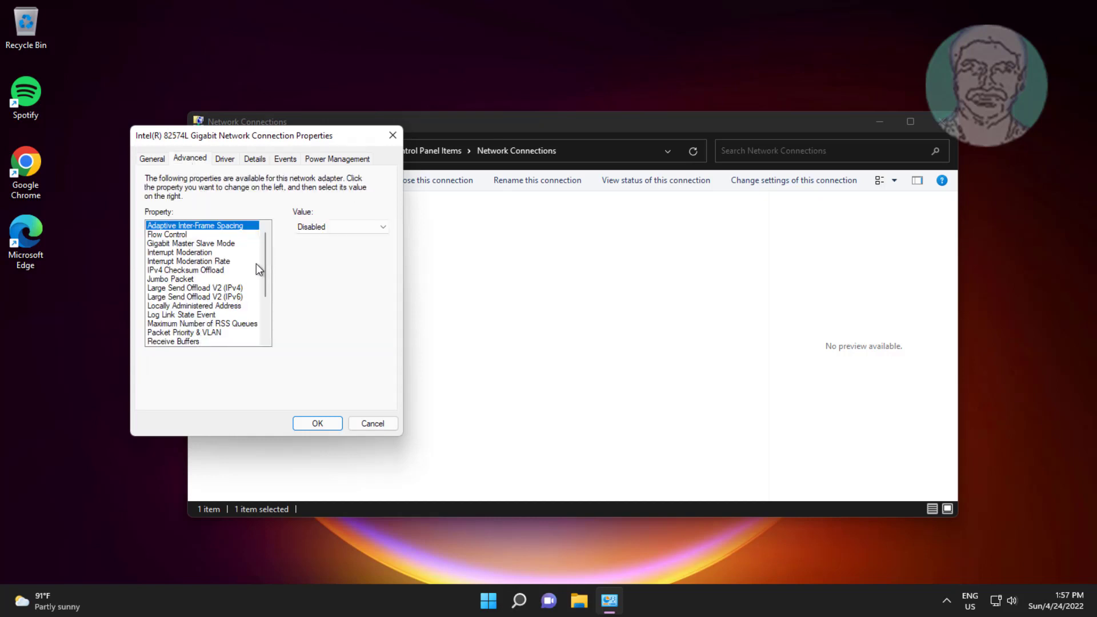
pyautogui.scroll(-3)
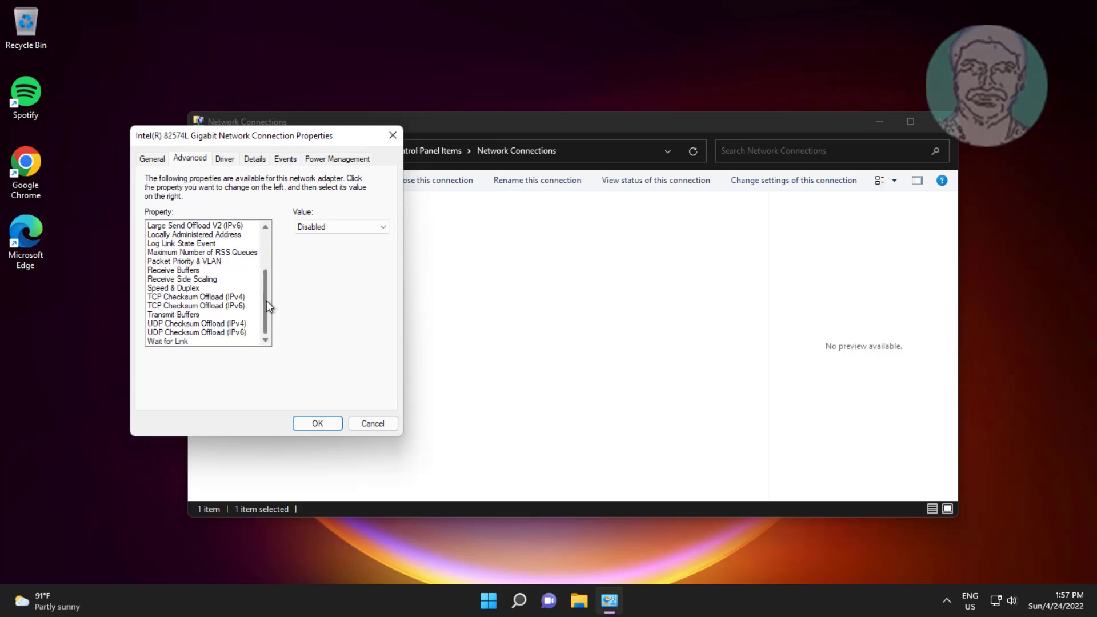
pyautogui.click(172, 288)
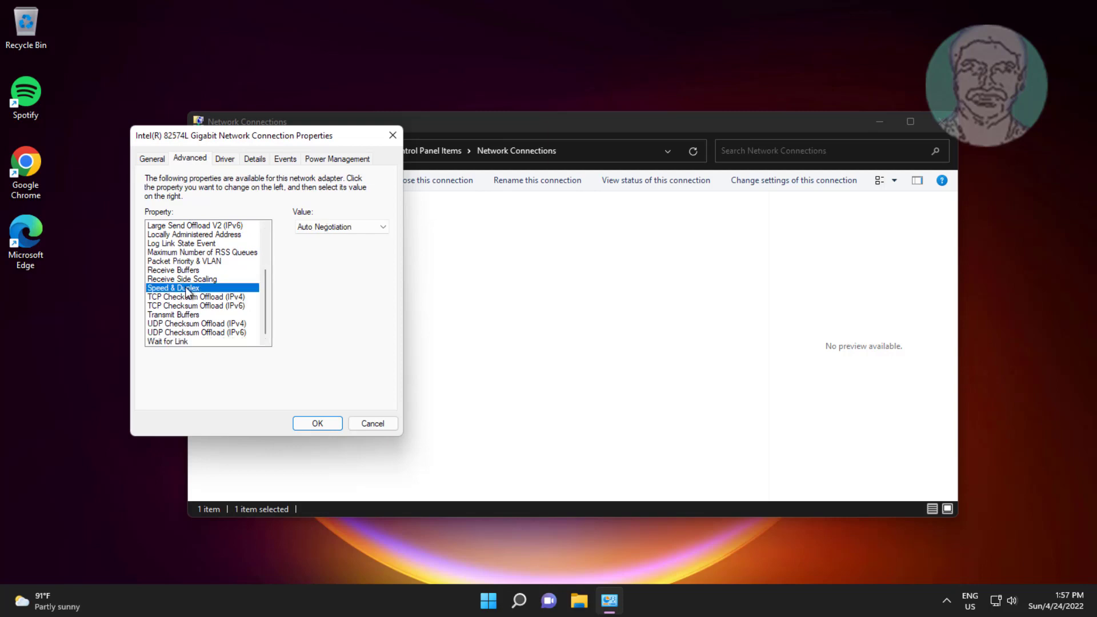
pyautogui.click(340, 226)
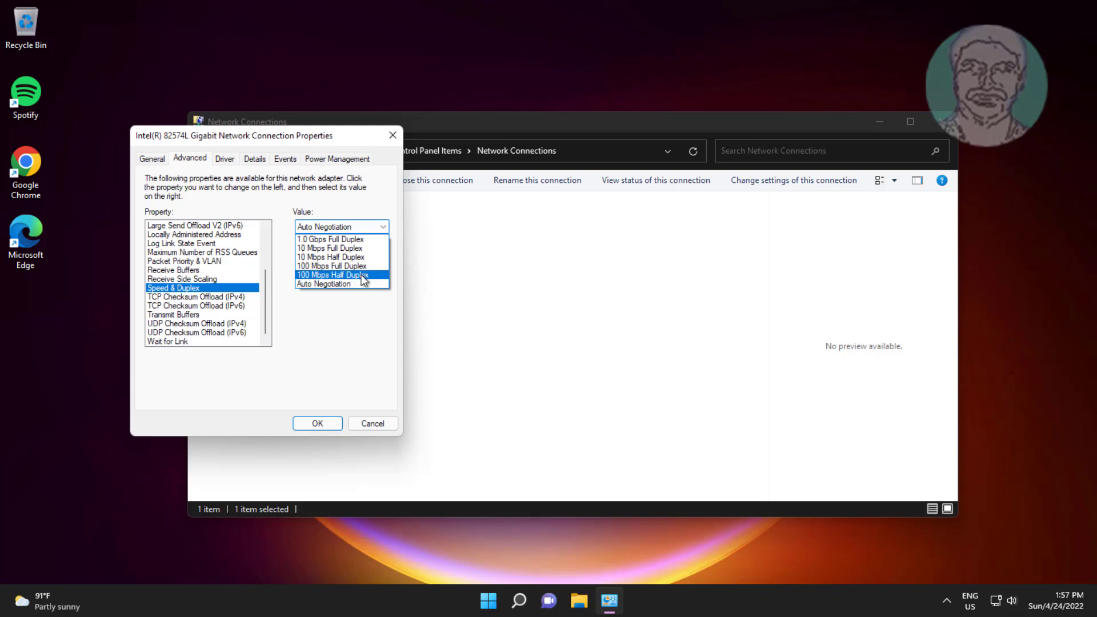
pyautogui.click(331, 274)
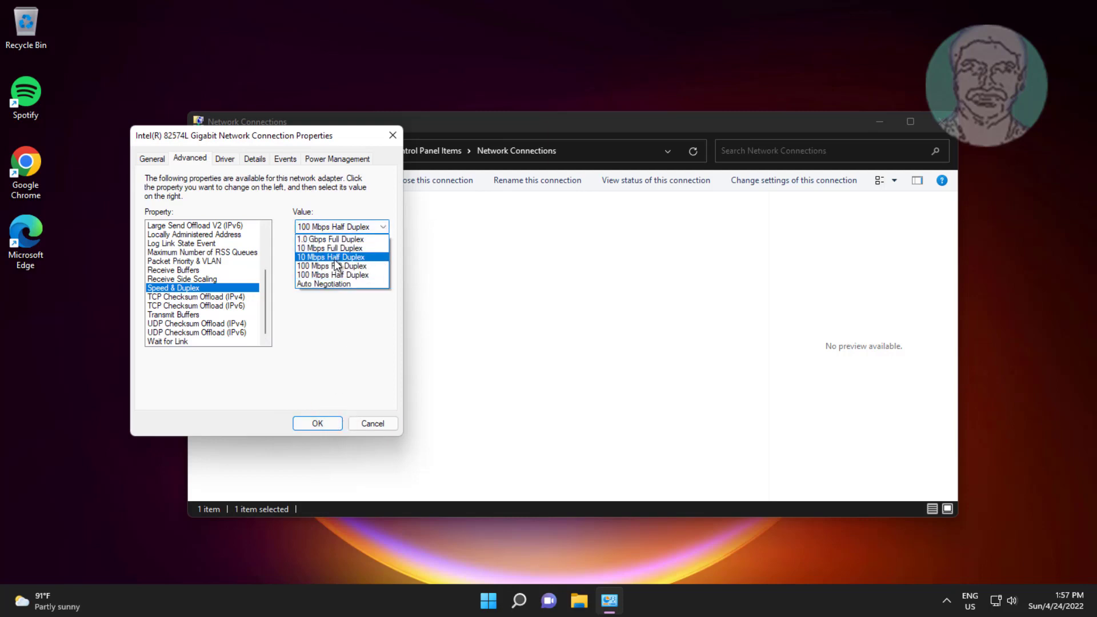
pyautogui.click(332, 257)
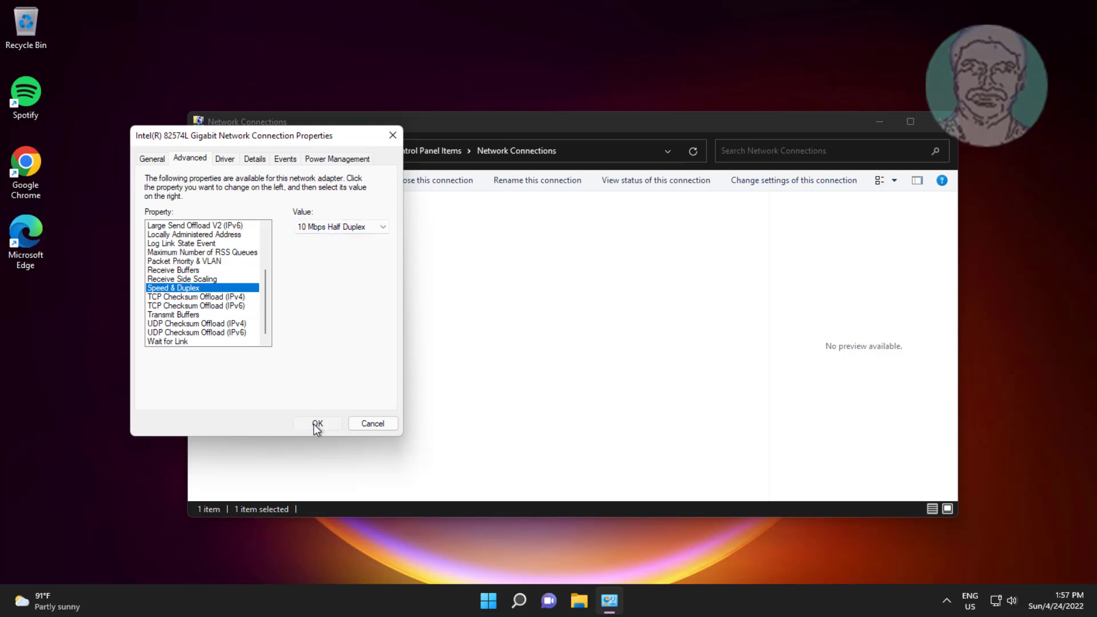
pyautogui.click(318, 423)
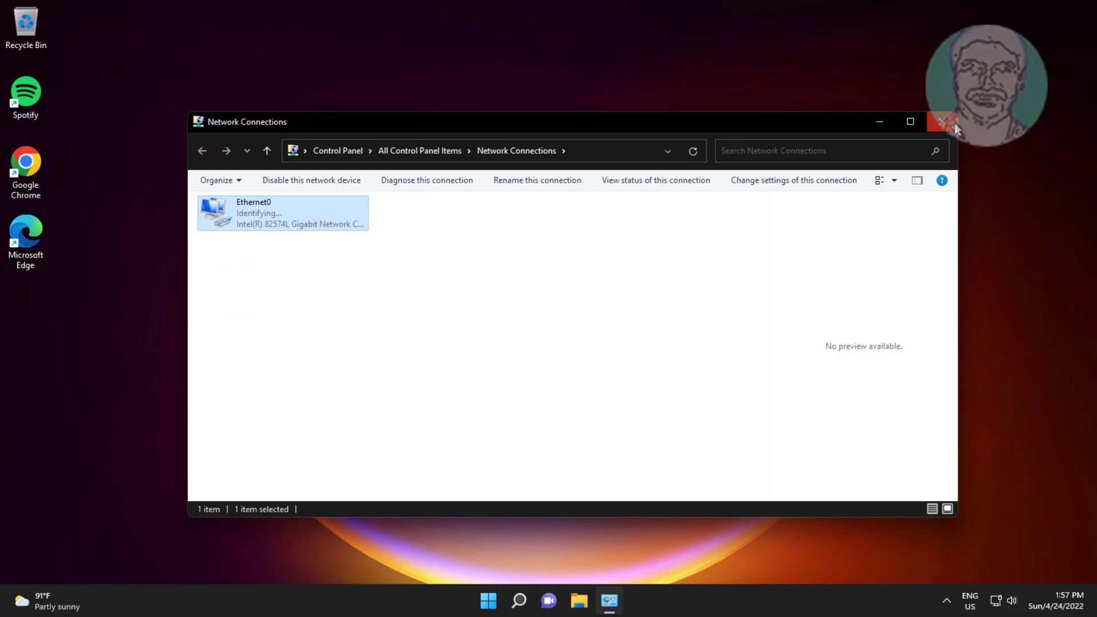
# - Close Network Connections and search for cmd to launch an administrator Command Prompt
pyautogui.click(532, 600)
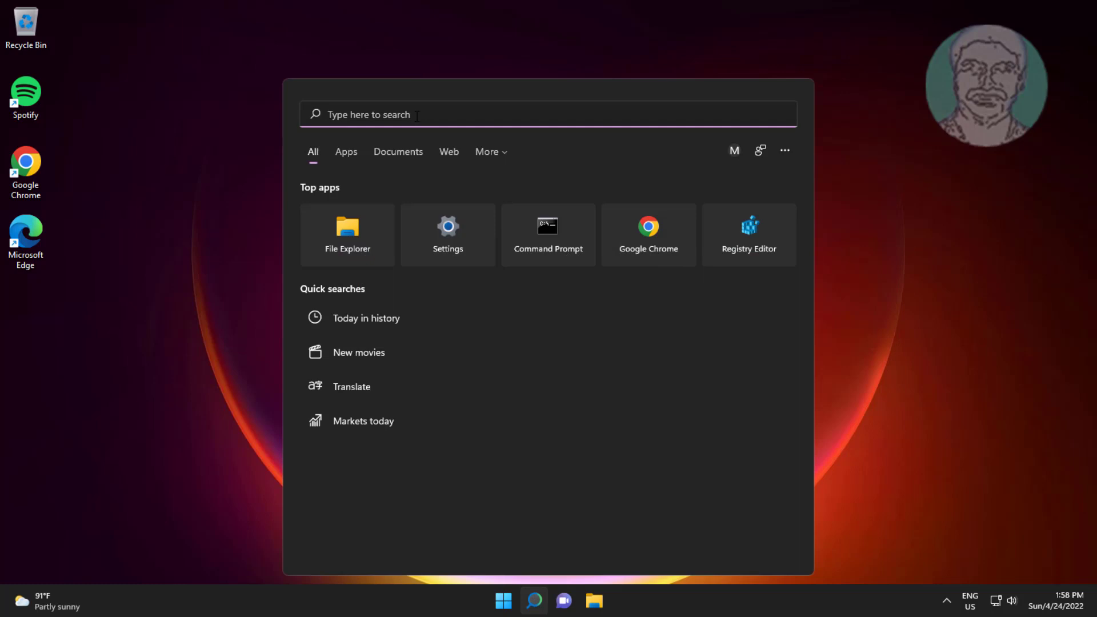
pyautogui.write('cmd')
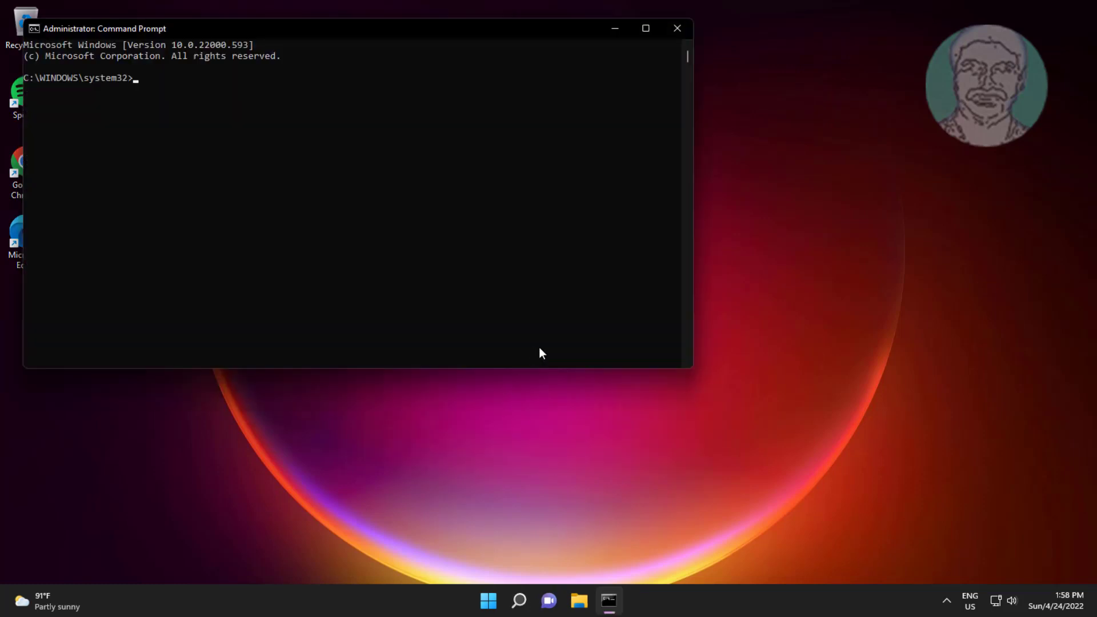
pyautogui.moveTo(393, 156)
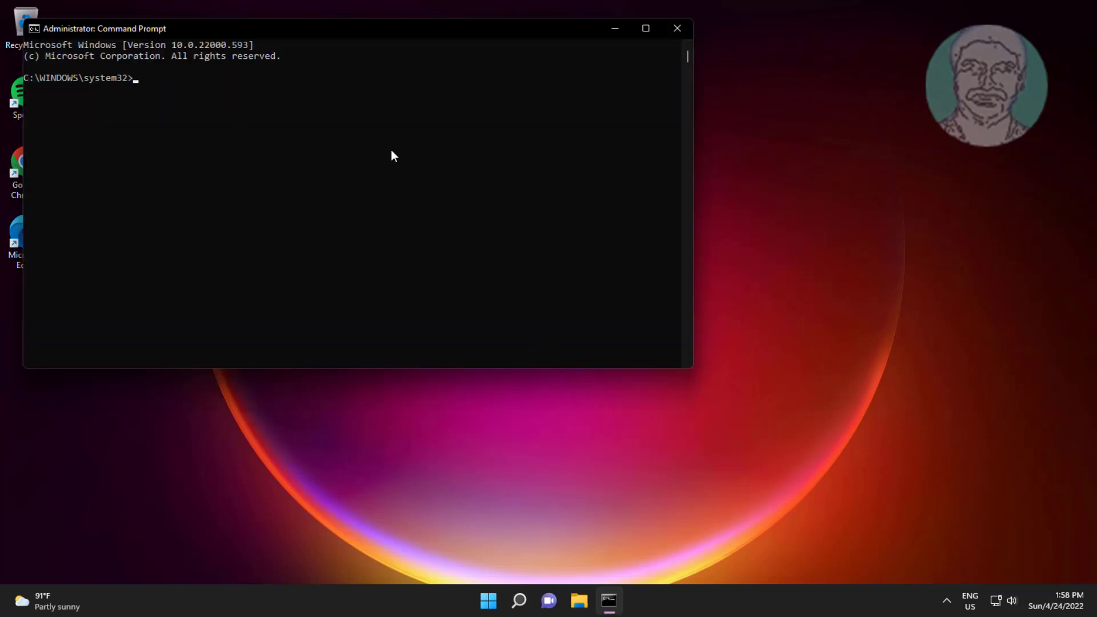
# - Run ipconfig /flushdns to clear the DNS resolver cache
pyautogui.write('ipconfig')
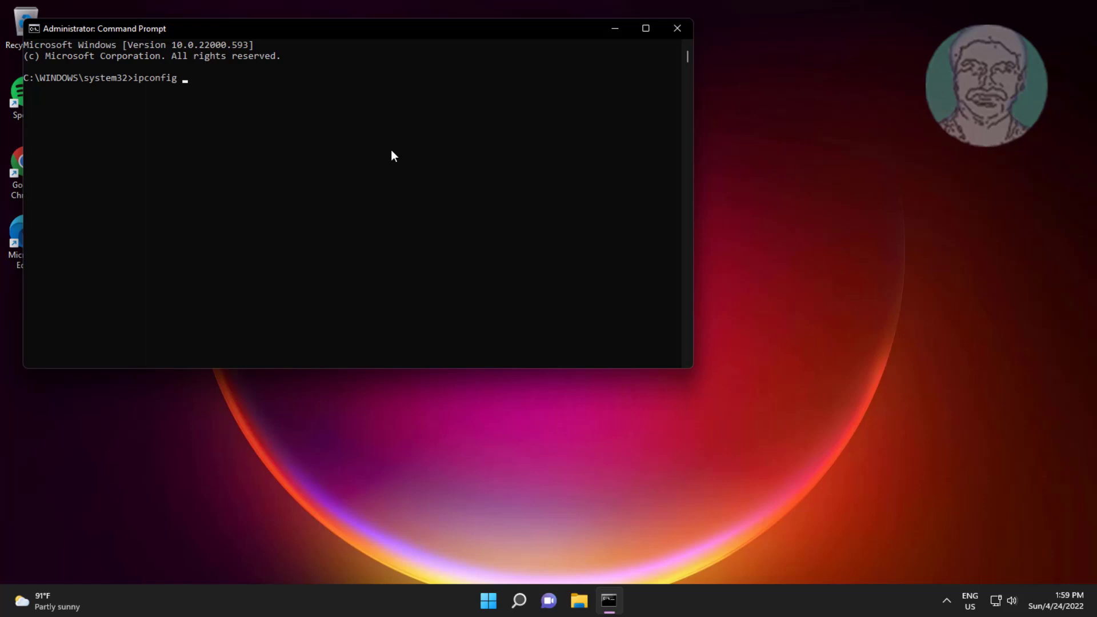
pyautogui.write('/flushdns')
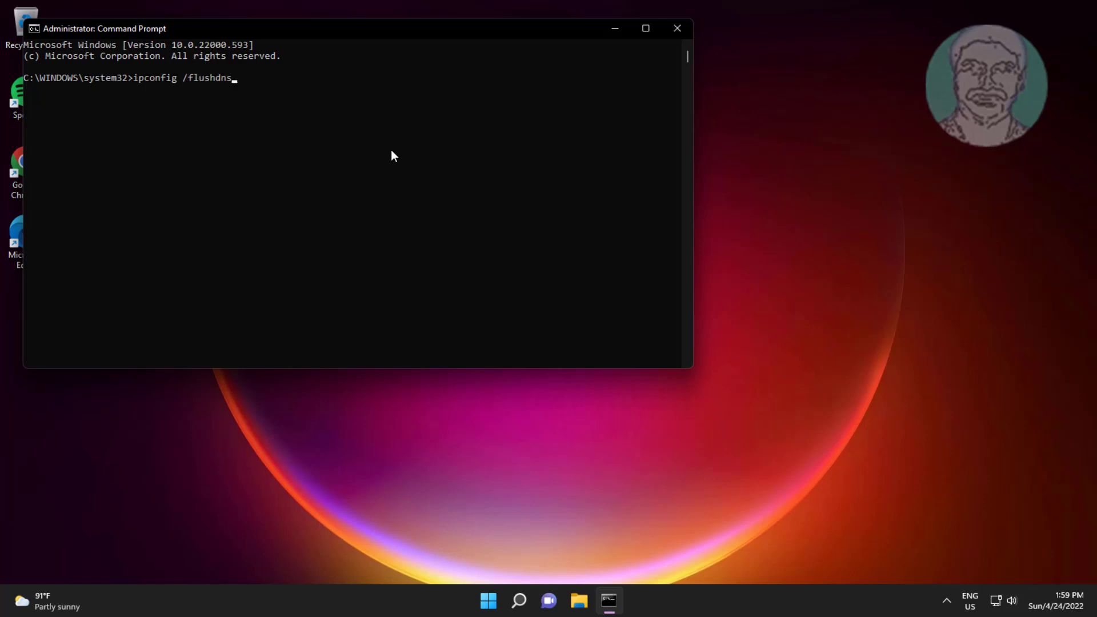
pyautogui.press('Enter')
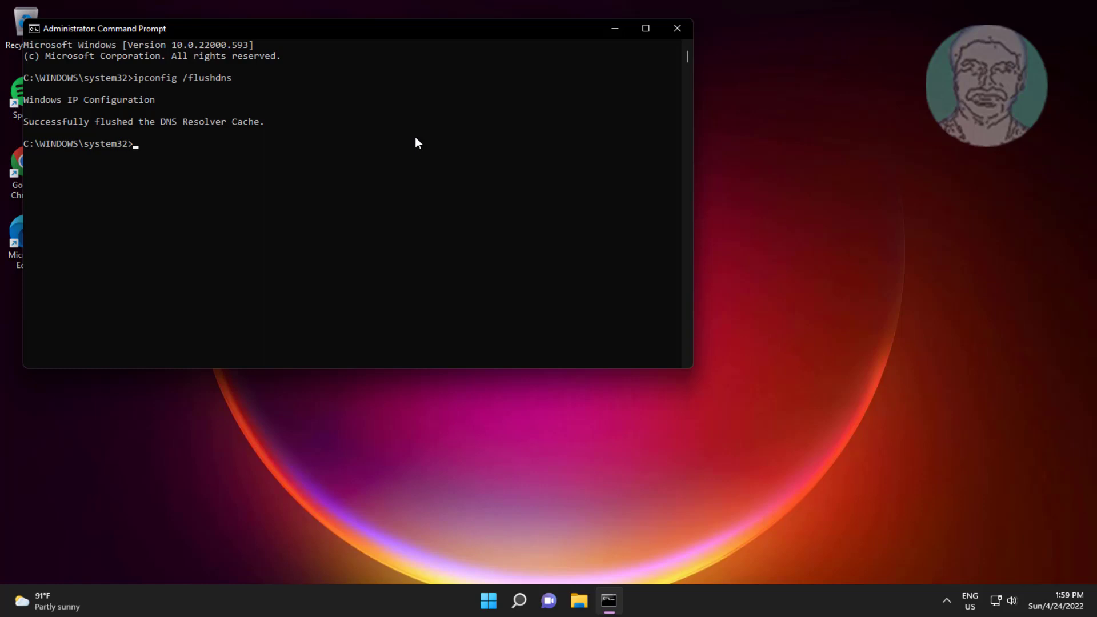
# - Run netsh winsock reset and netsh int ip reset, then exit the prompt
pyautogui.write('netsh winsock reset')
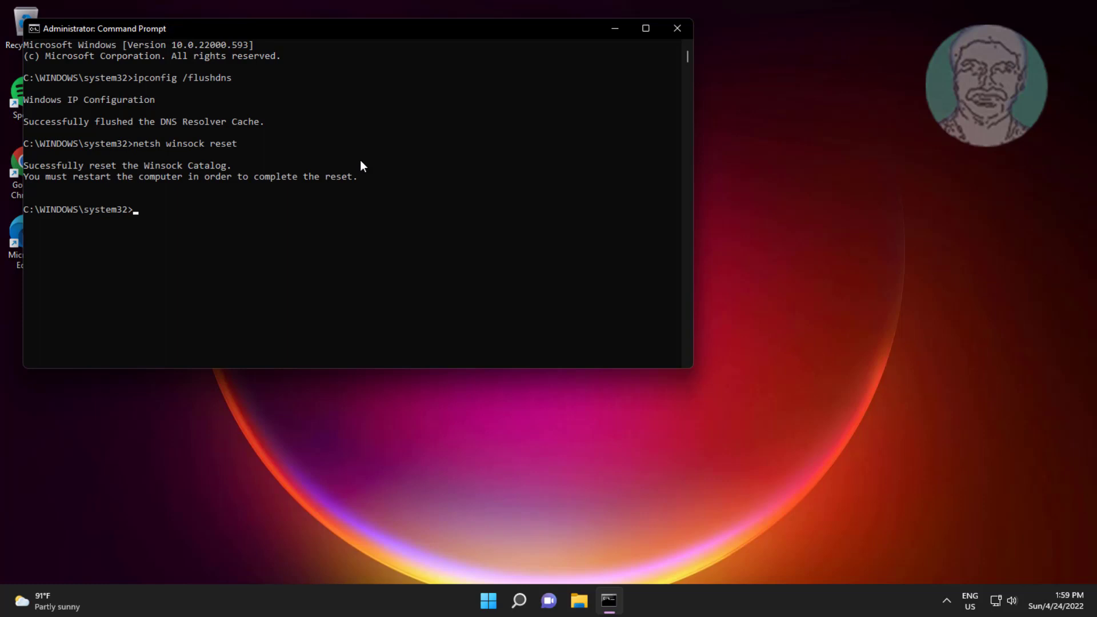
pyautogui.write('nets')
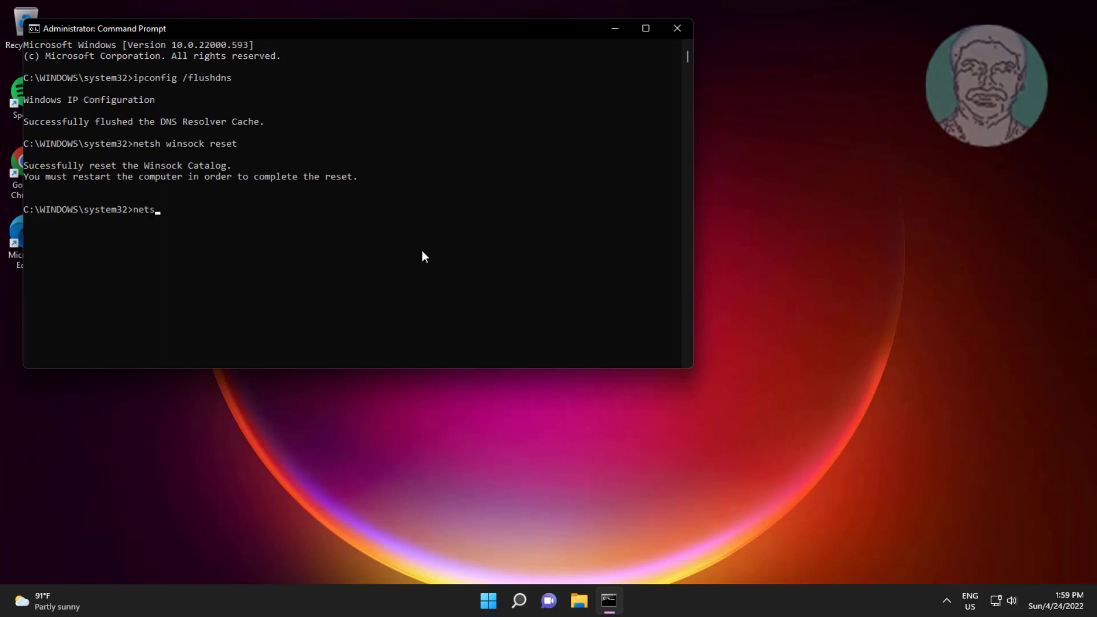
pyautogui.write('h int ip')
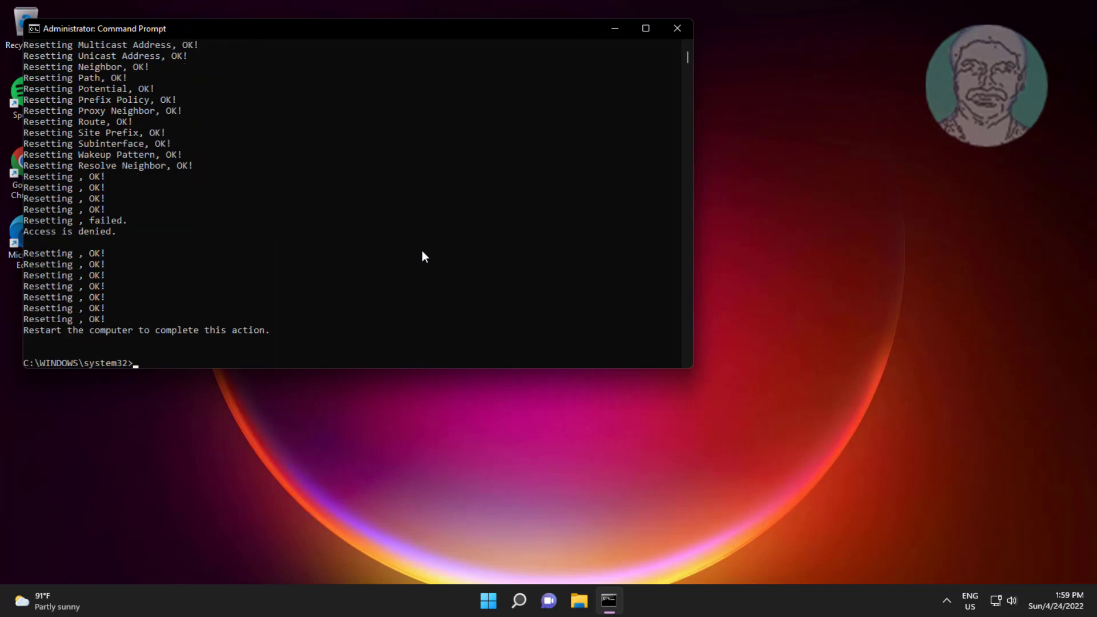
pyautogui.write('exit')
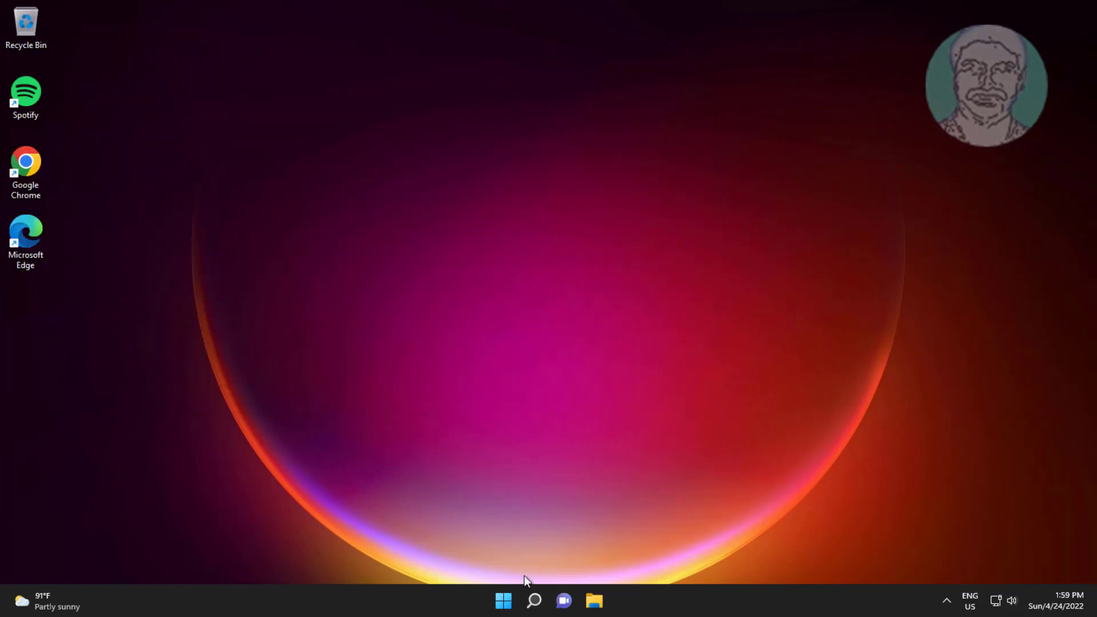
pyautogui.moveTo(517, 560)
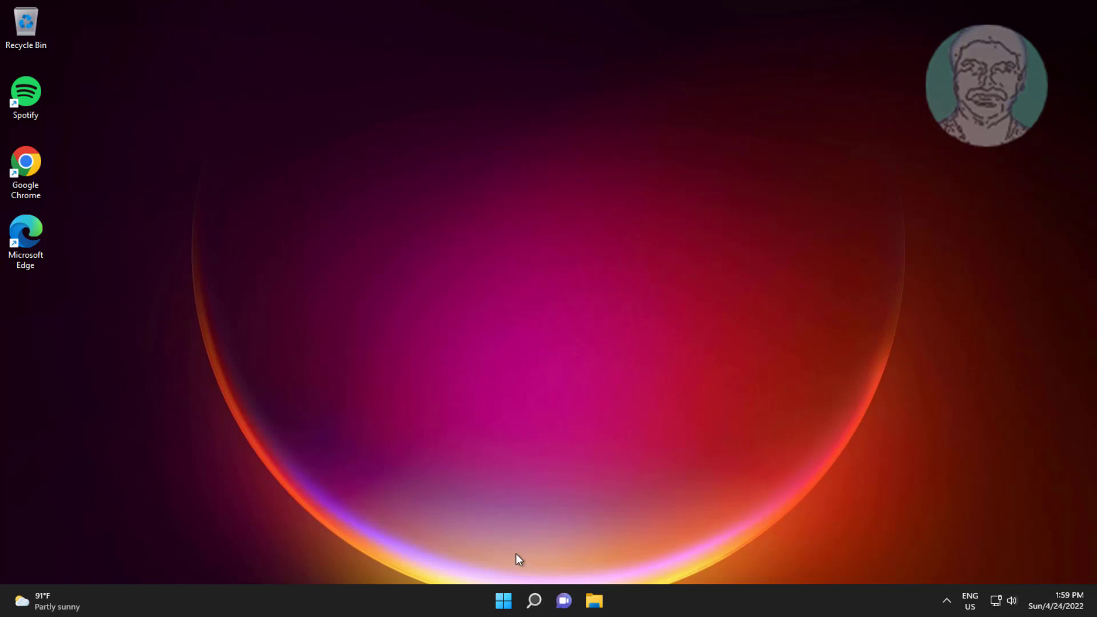
# - Show the Start menu's power options with Sleep, Shut down and Restart
pyautogui.click(502, 600)
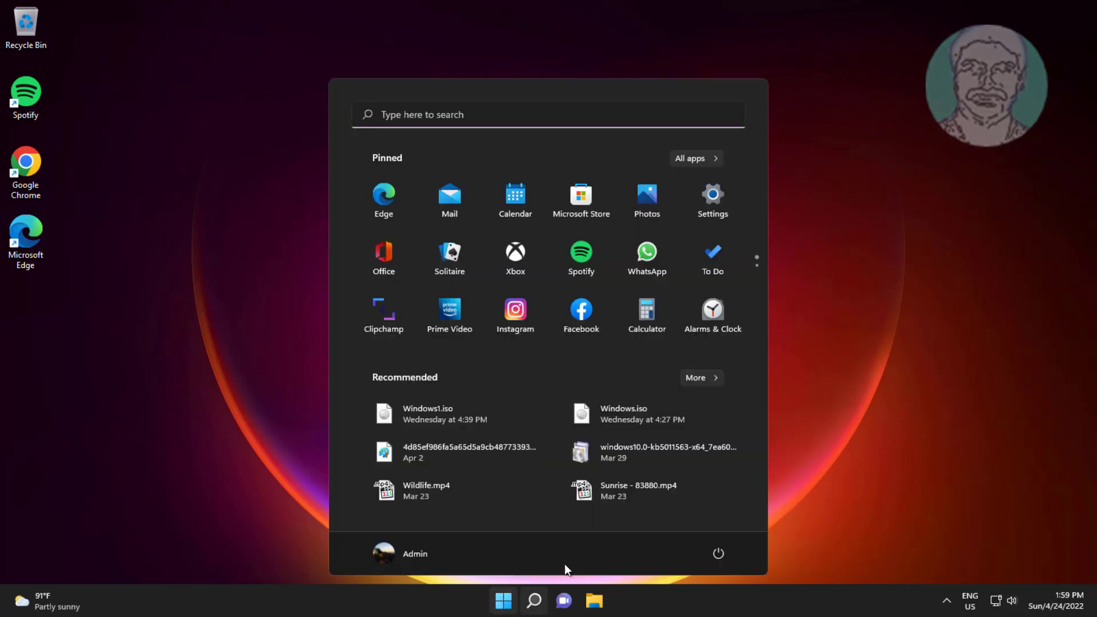
pyautogui.click(718, 553)
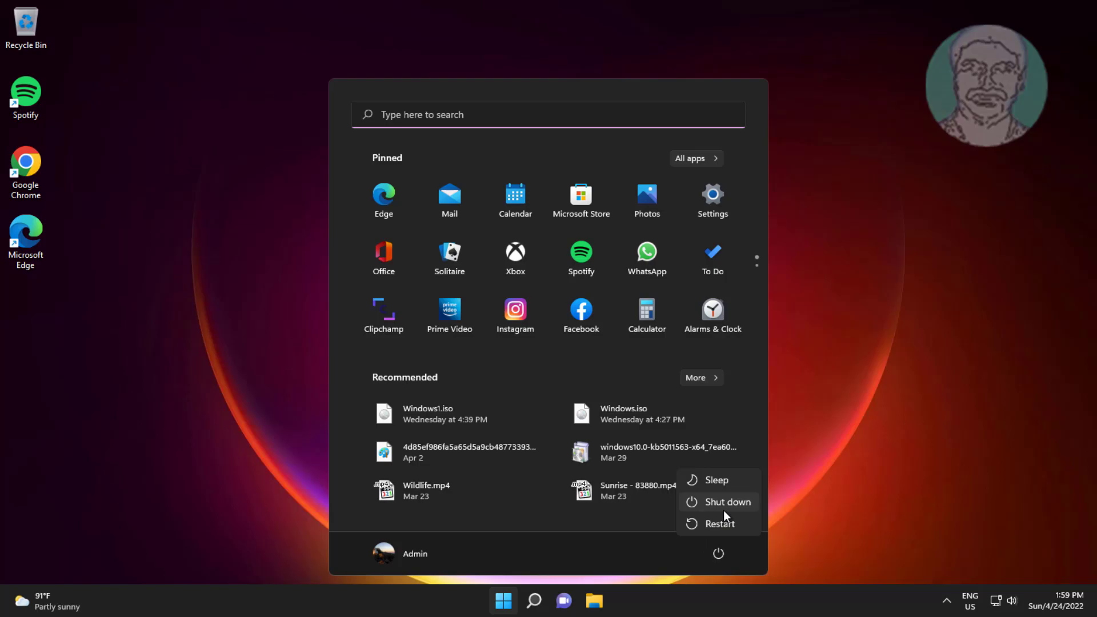